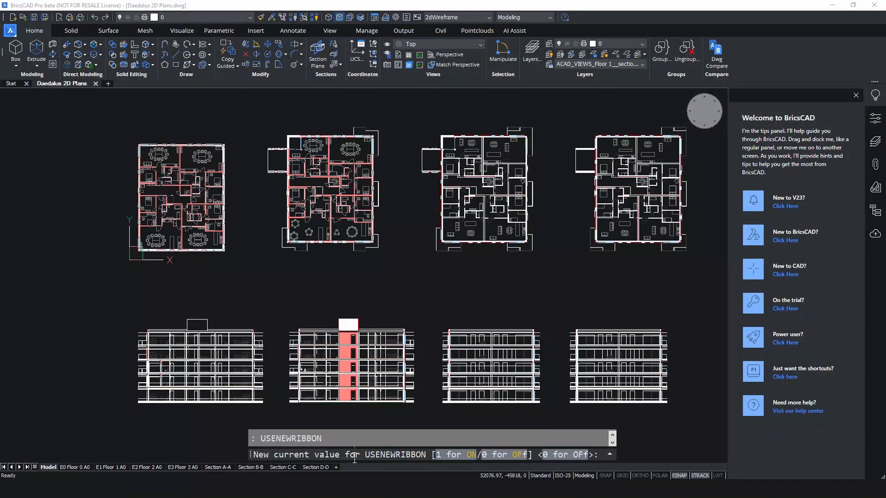
{"action": "mouse_move", "coordinate": [455, 462]}
{"action": "type", "text": "ON"}
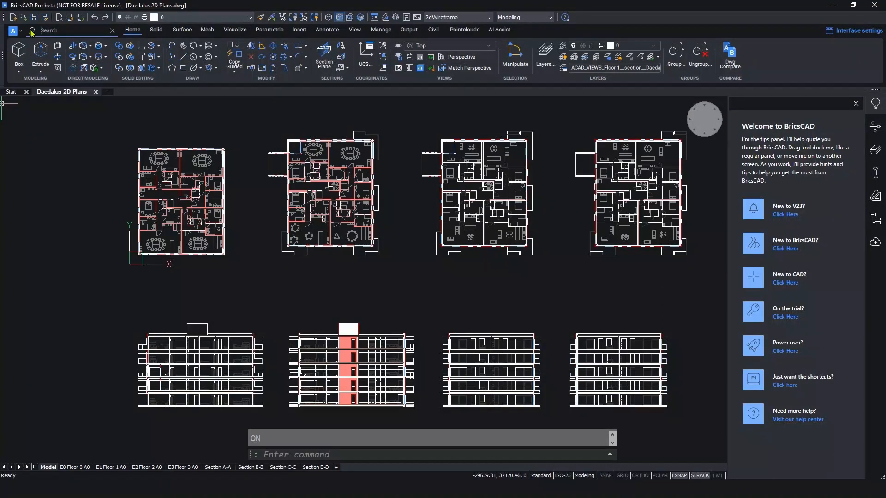
- Filter the new ribbon for 'poly' across Pointclouds and AI Assist, then restore the Home tools
{"action": "type", "text": "poly"}
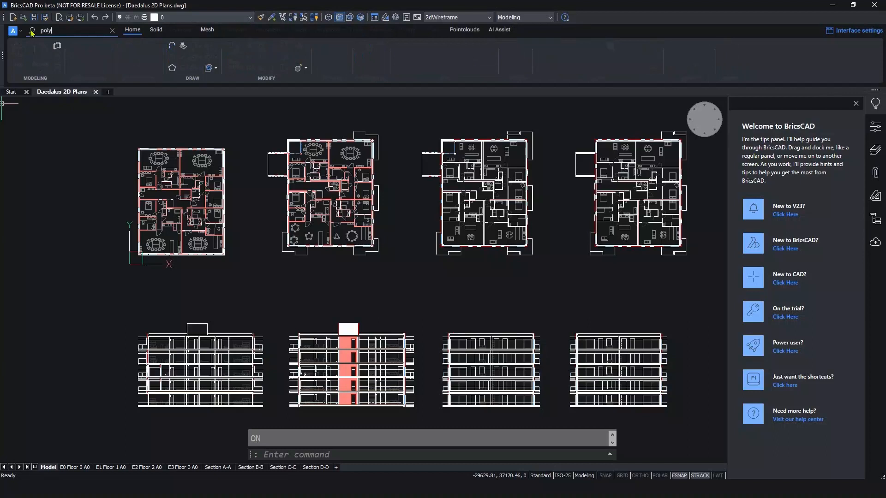
{"action": "mouse_move", "coordinate": [172, 67]}
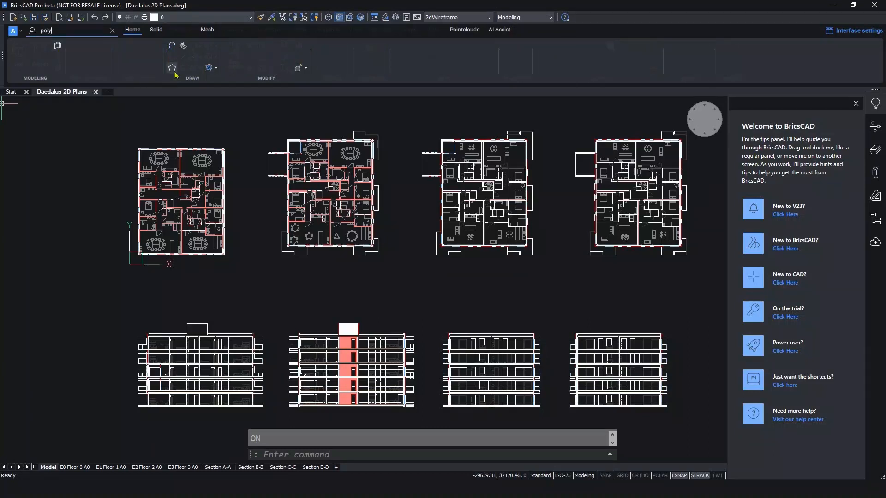
{"action": "left_click", "coordinate": [465, 29]}
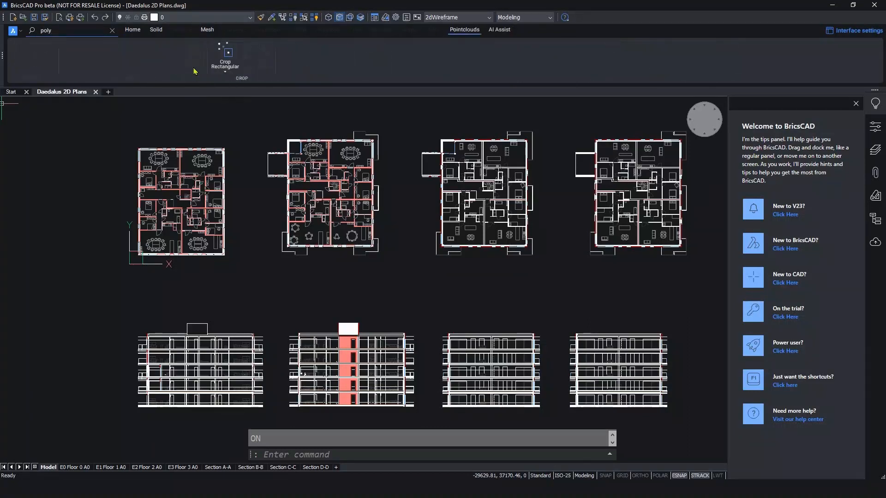
{"action": "left_click", "coordinate": [225, 53]}
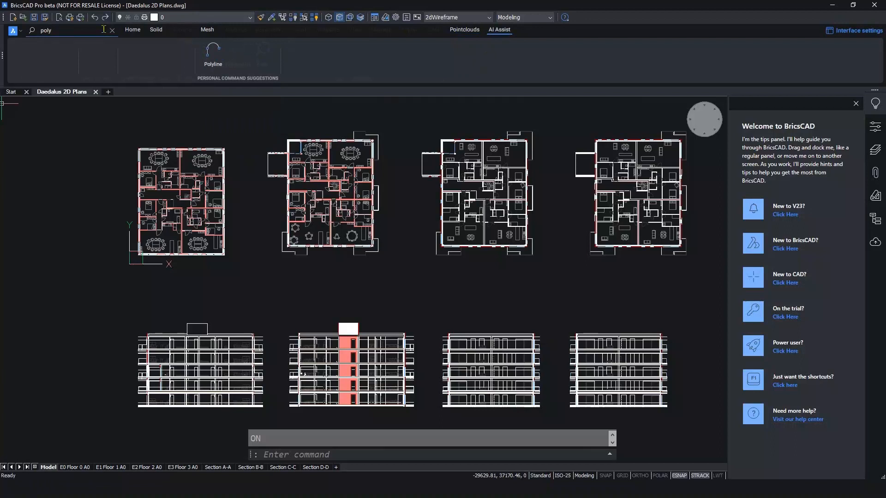
{"action": "left_click", "coordinate": [53, 30]}
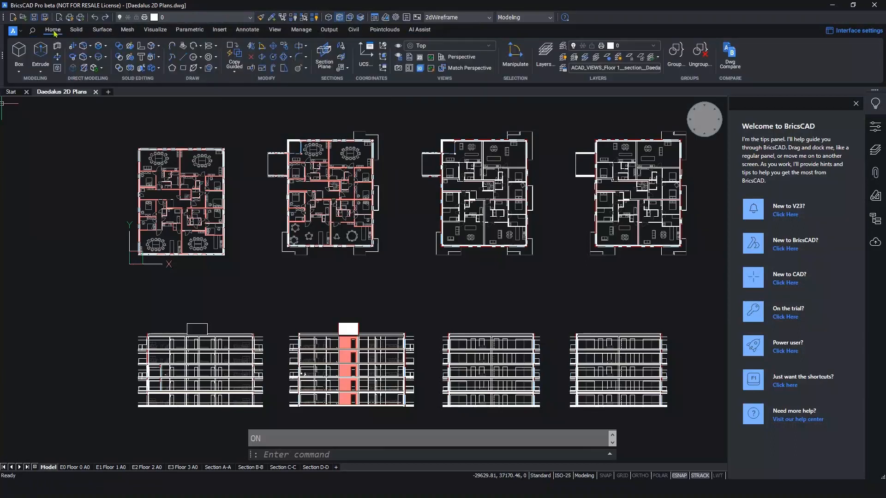
{"action": "mouse_move", "coordinate": [812, 22]}
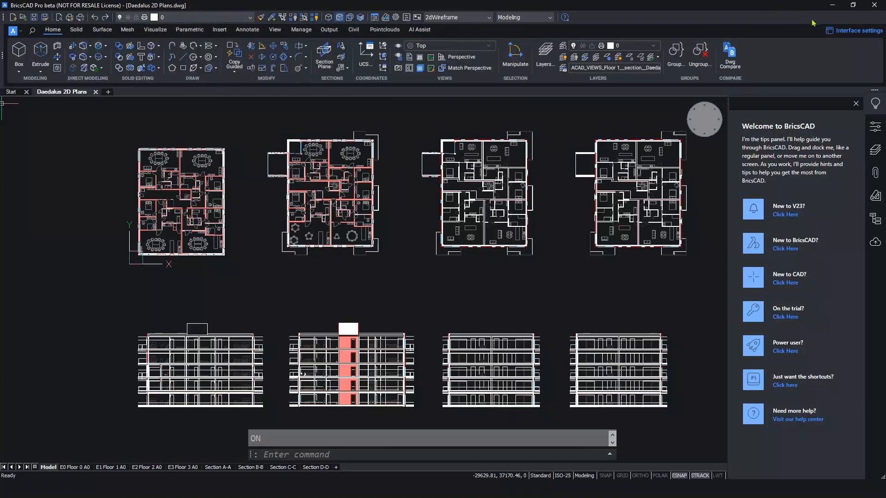
- Open the 5.Optimize_Pointclouds.dwg drawing with the green floor-plan linework
{"action": "left_click", "coordinate": [857, 30]}
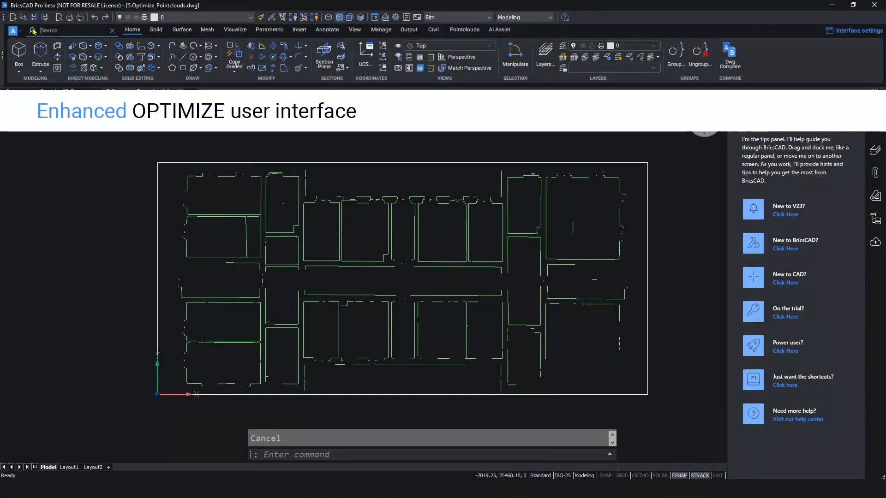
- Launch Optimize from the Manage ribbon via an 'optim' search, then return to the Daedalus 2D Plans
{"action": "type", "text": "optim"}
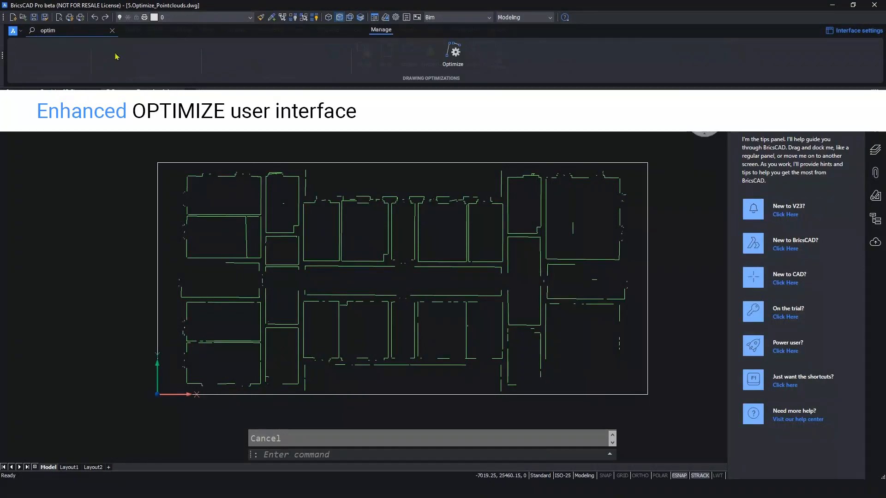
{"action": "mouse_move", "coordinate": [453, 53]}
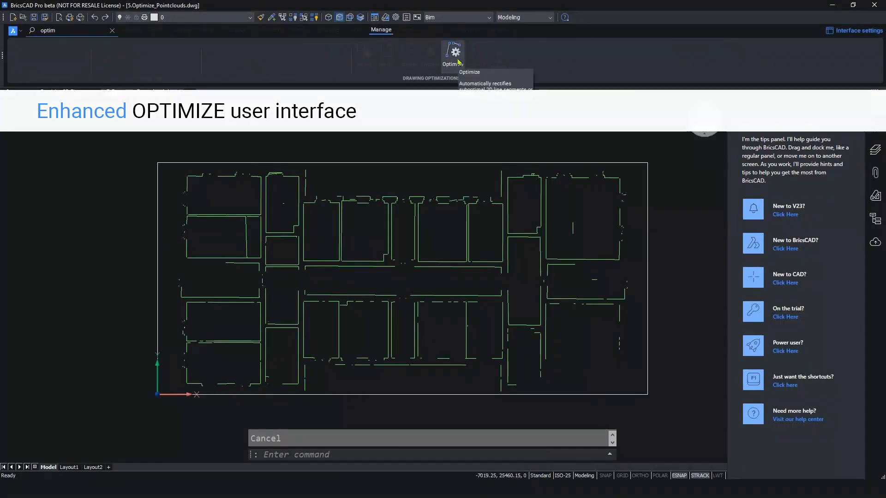
{"action": "left_click", "coordinate": [453, 51]}
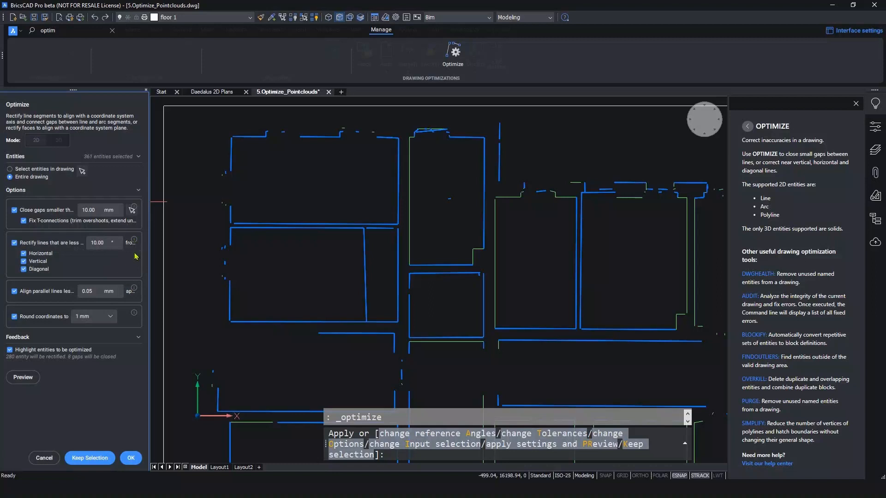
{"action": "left_click", "coordinate": [22, 379]}
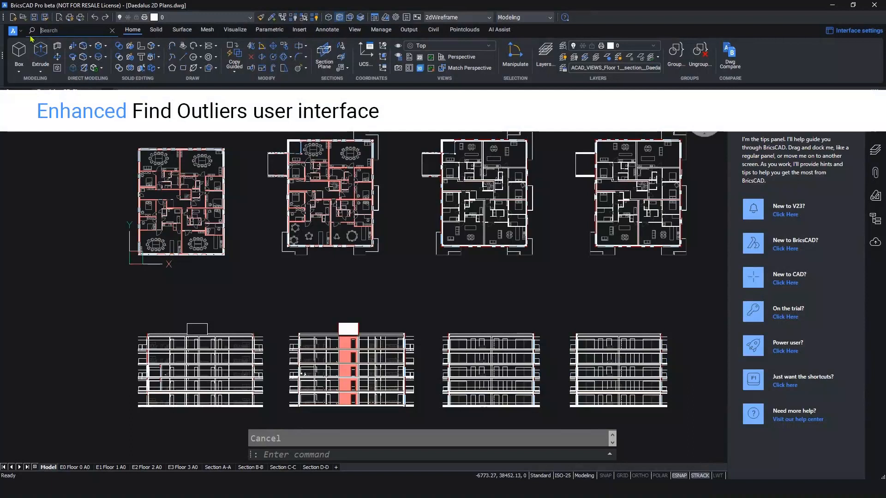
- Launch Find Outliers from a 'find' ribbon search, showing the valid area around the plans
{"action": "type", "text": "find"}
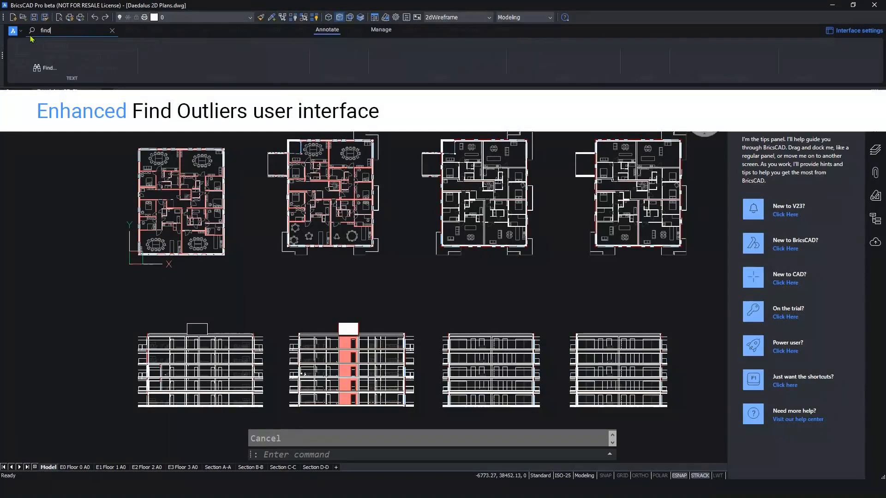
{"action": "mouse_move", "coordinate": [232, 53]}
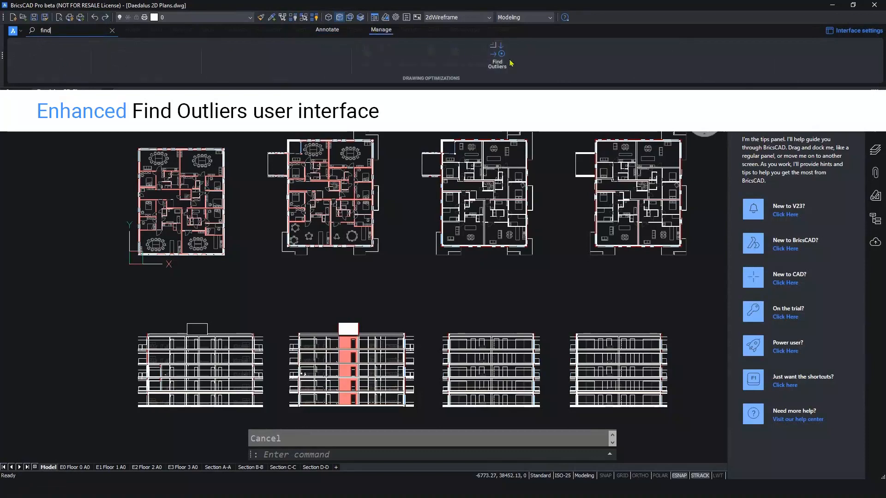
{"action": "mouse_move", "coordinate": [497, 55]}
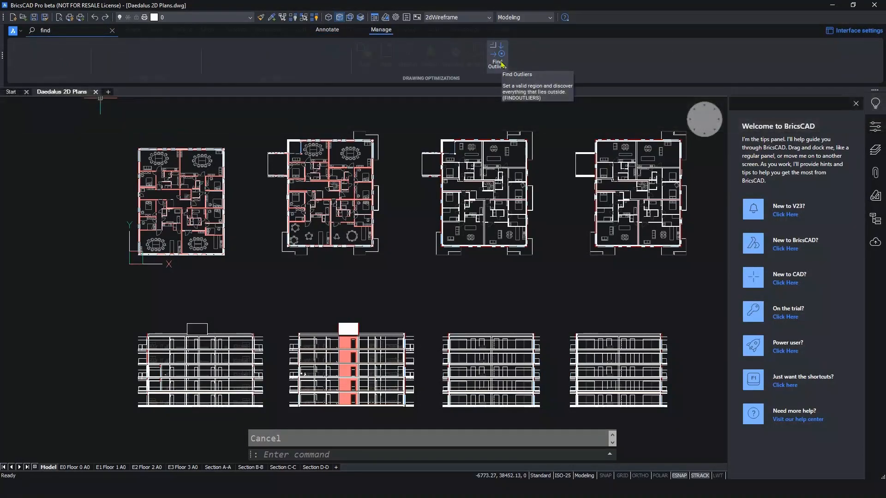
{"action": "left_click", "coordinate": [497, 57]}
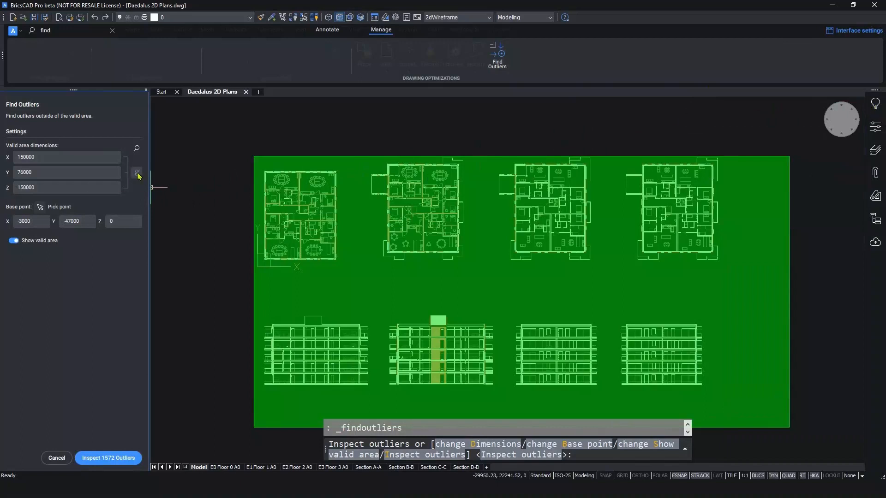
{"action": "mouse_move", "coordinate": [137, 174]}
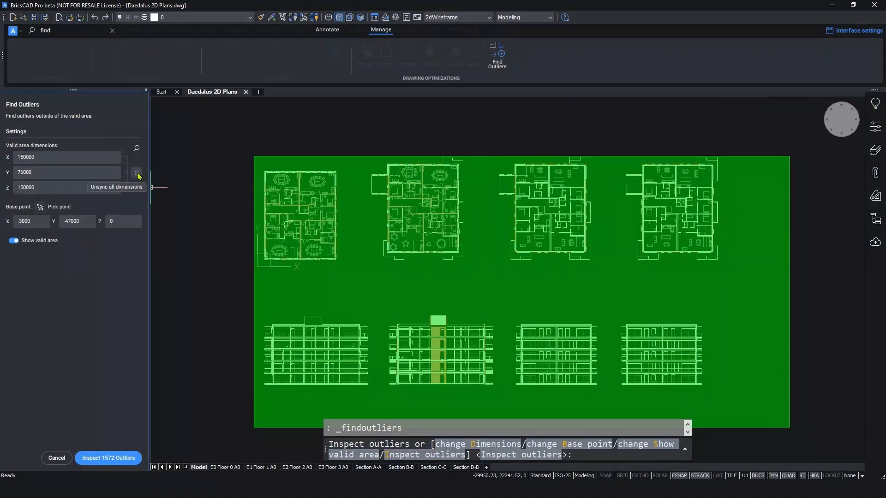
{"action": "mouse_move", "coordinate": [137, 173]}
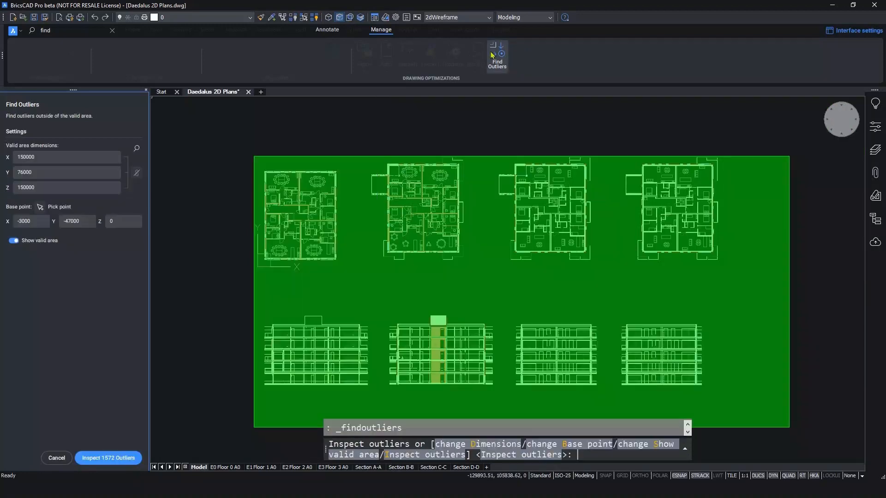
{"action": "left_click", "coordinate": [107, 458]}
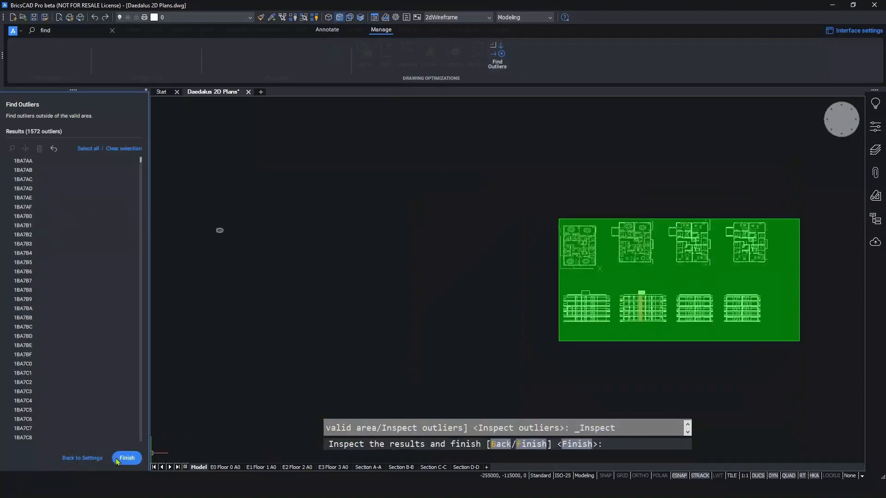
{"action": "left_click", "coordinate": [22, 160]}
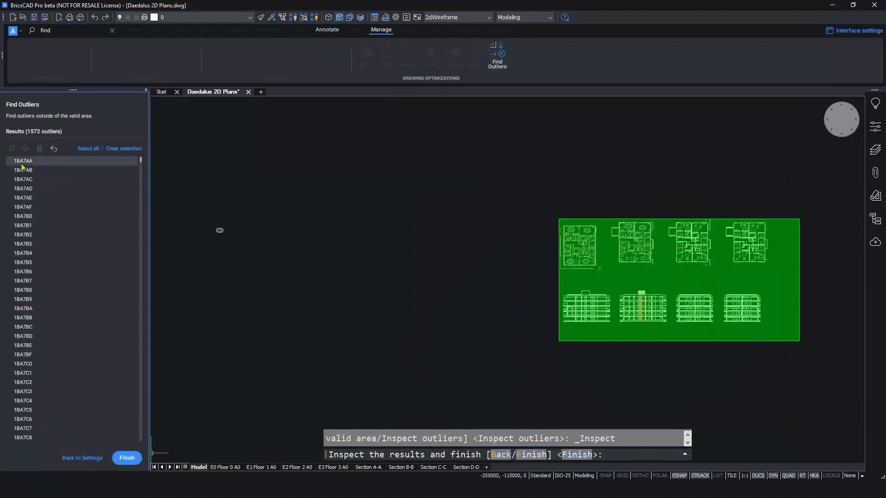
{"action": "left_click", "coordinate": [22, 161]}
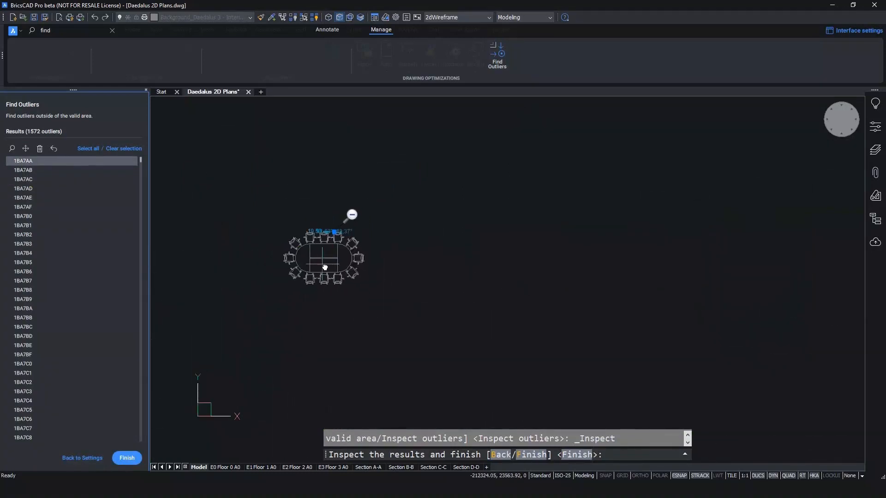
{"action": "left_click", "coordinate": [89, 149]}
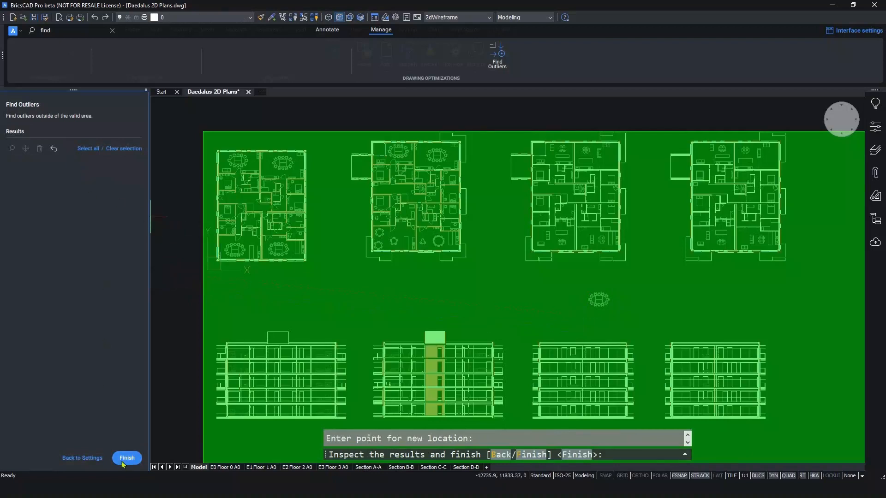
{"action": "left_click", "coordinate": [126, 458]}
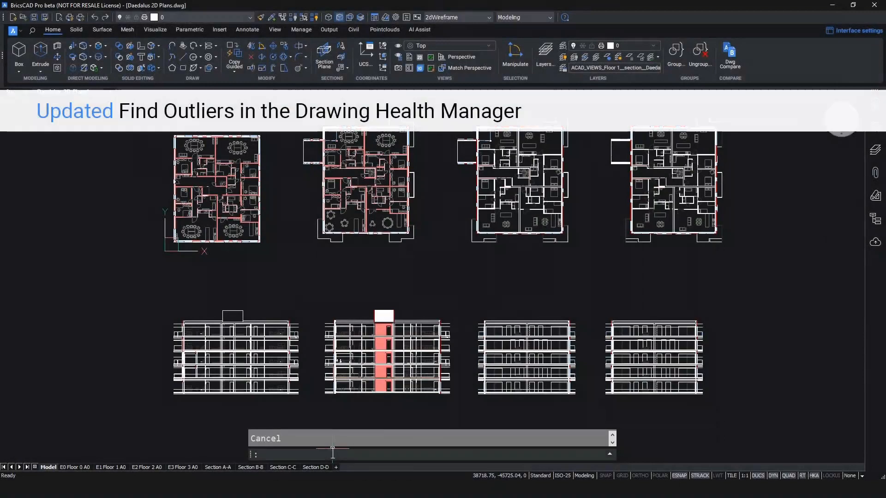
- In DRAWINGHEALTH, add a Find Outliers task to the 2D cleanup routine and save it
{"action": "type", "text": "DRAWINGHEALTH"}
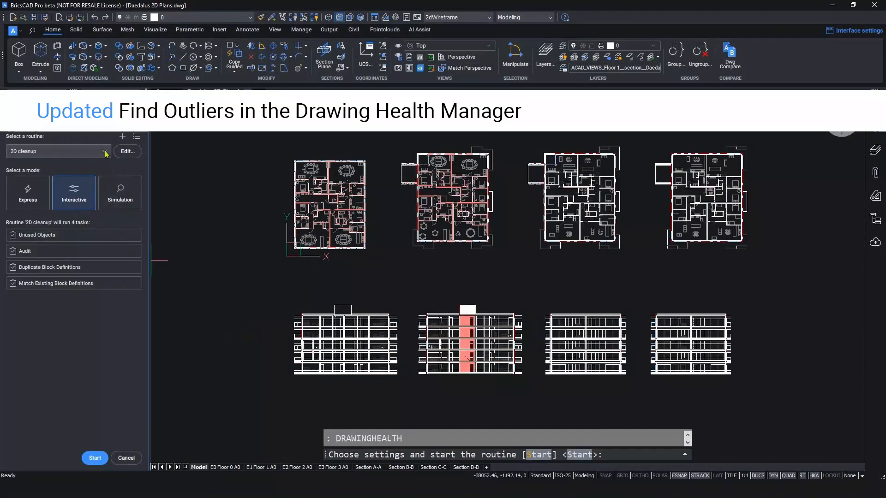
{"action": "left_click", "coordinate": [127, 151]}
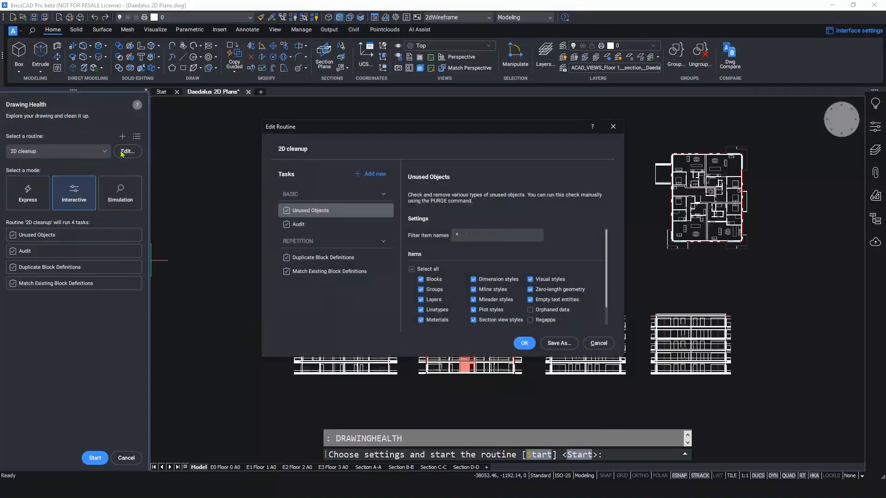
{"action": "left_click", "coordinate": [371, 174]}
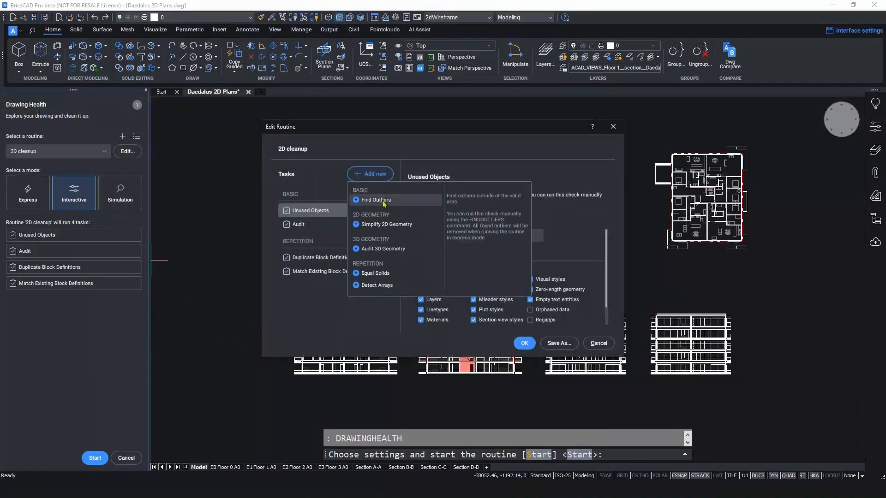
{"action": "left_click", "coordinate": [376, 200]}
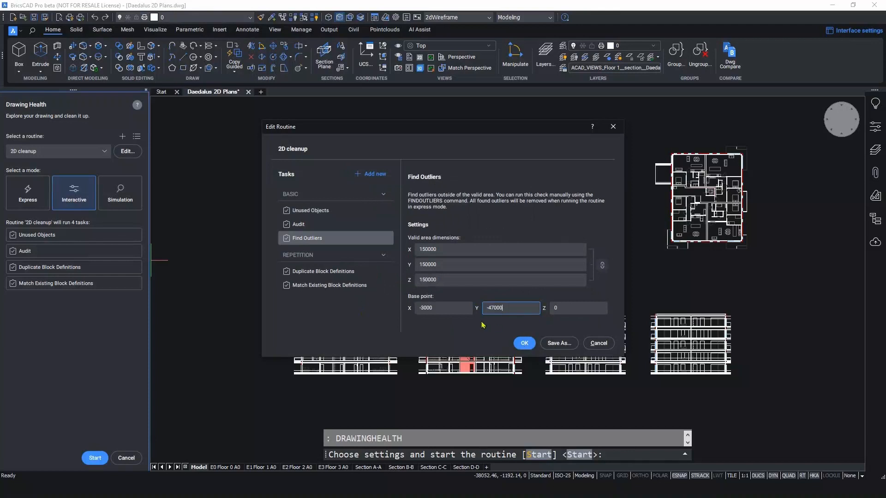
{"action": "mouse_move", "coordinate": [472, 284]}
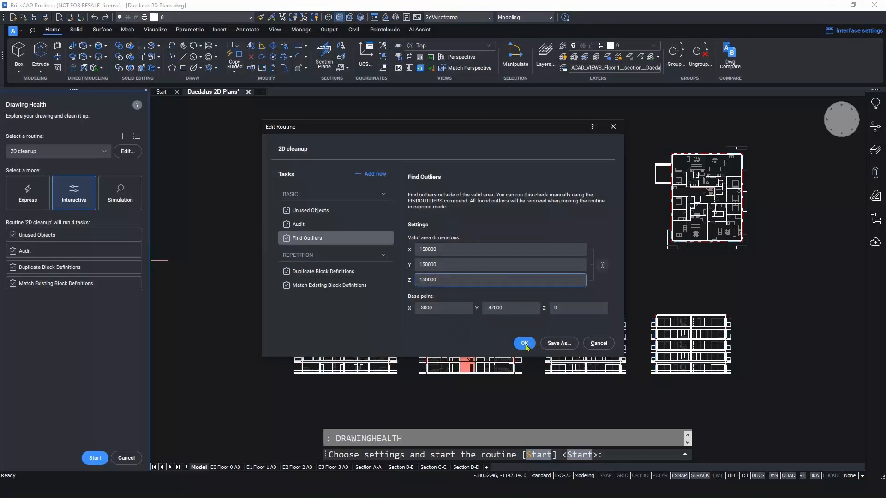
{"action": "left_click", "coordinate": [523, 344]}
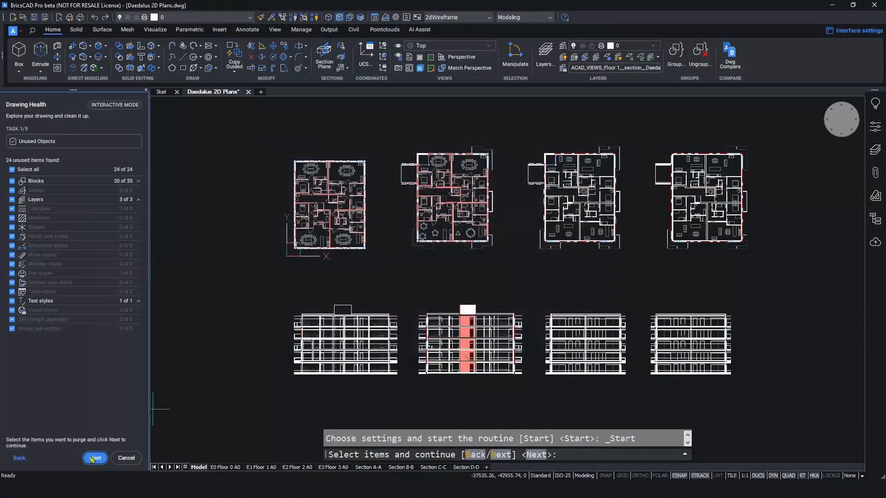
- Keep all unused objects, skip past the audit issues, and select every detected outlier
{"action": "left_click", "coordinate": [11, 169]}
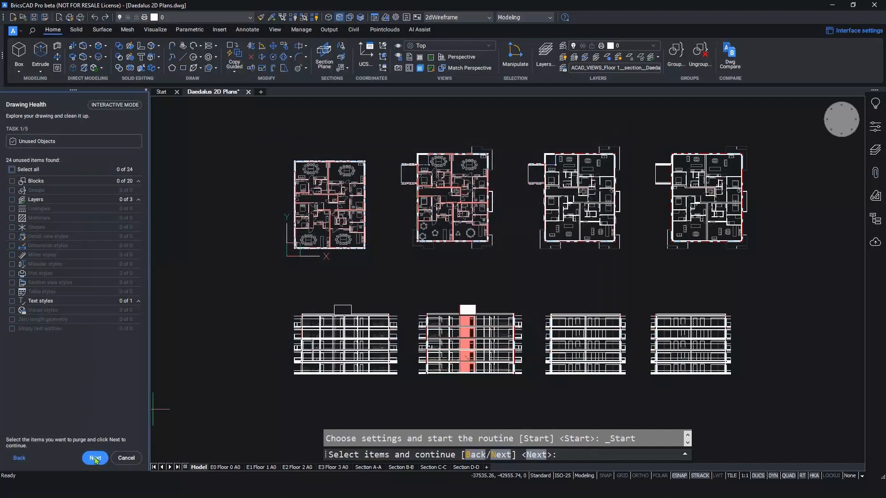
{"action": "left_click", "coordinate": [94, 458]}
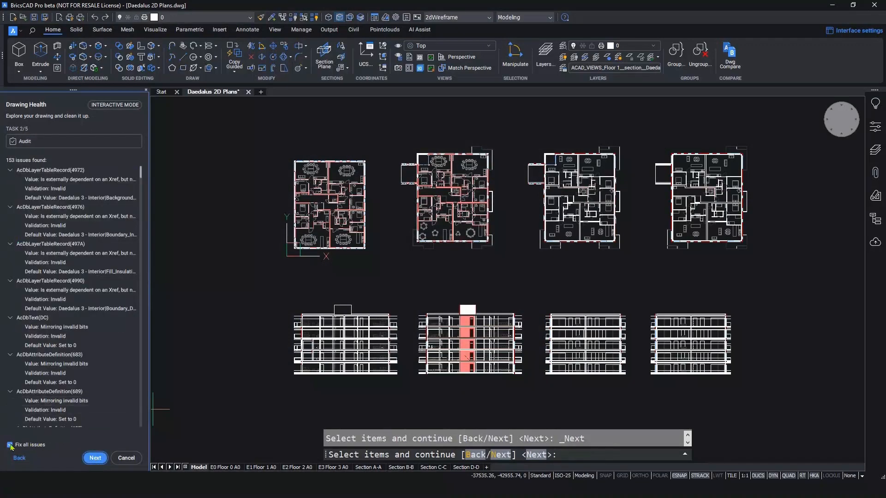
{"action": "left_click", "coordinate": [94, 458]}
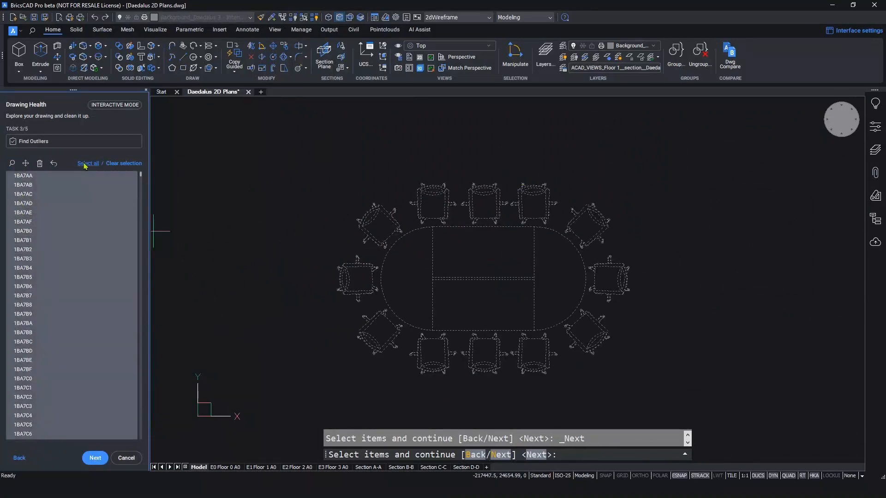
{"action": "left_click", "coordinate": [123, 164]}
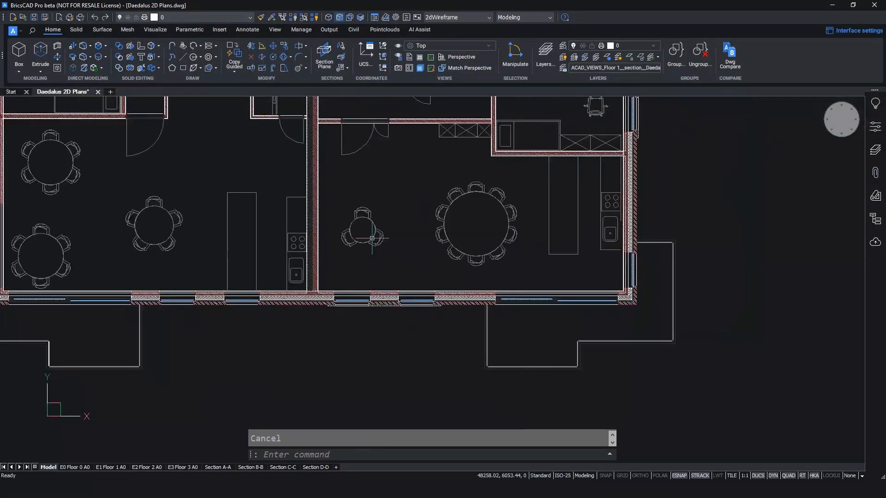
- Run PARAMETERCOPYMODE and set the converted block name suffix to 'Lynda' for the Round Table
{"action": "type", "text": "PARAMETERCOPYMODE"}
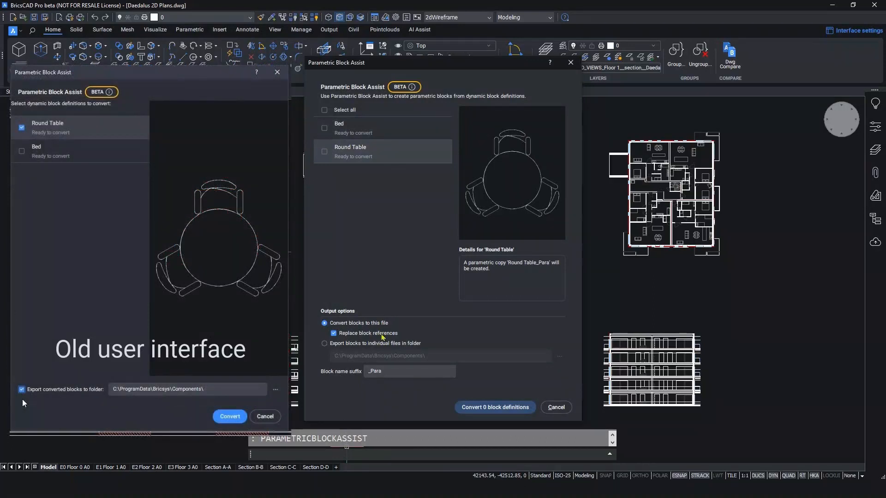
{"action": "left_click", "coordinate": [333, 333]}
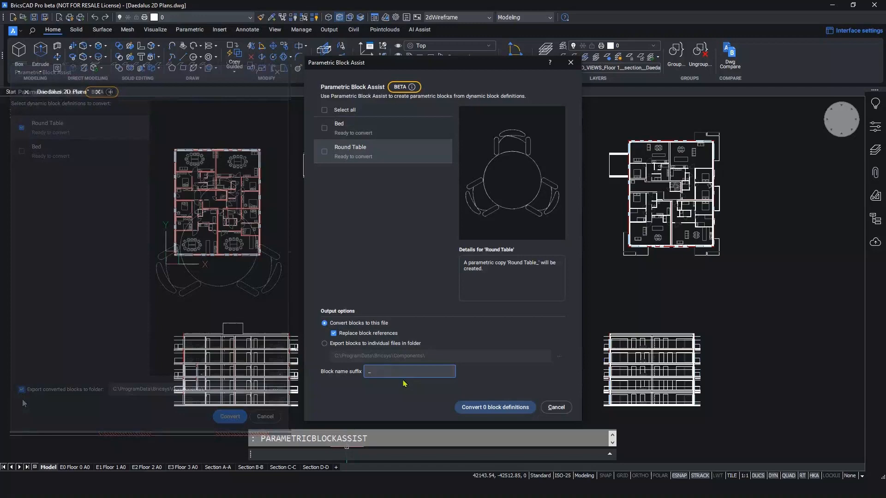
{"action": "type", "text": "Lynda"}
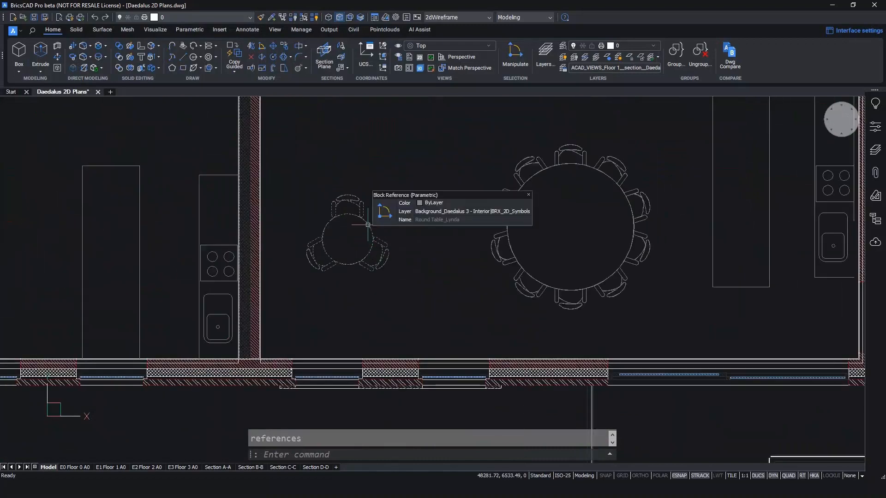
- Select the small parametric round table and give it a different Visibility1 size state
{"action": "left_click", "coordinate": [347, 225]}
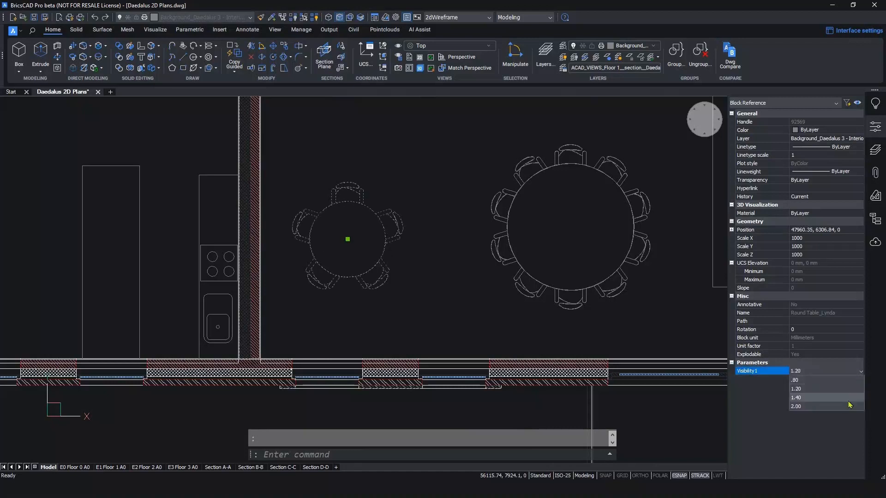
{"action": "left_click", "coordinate": [796, 379]}
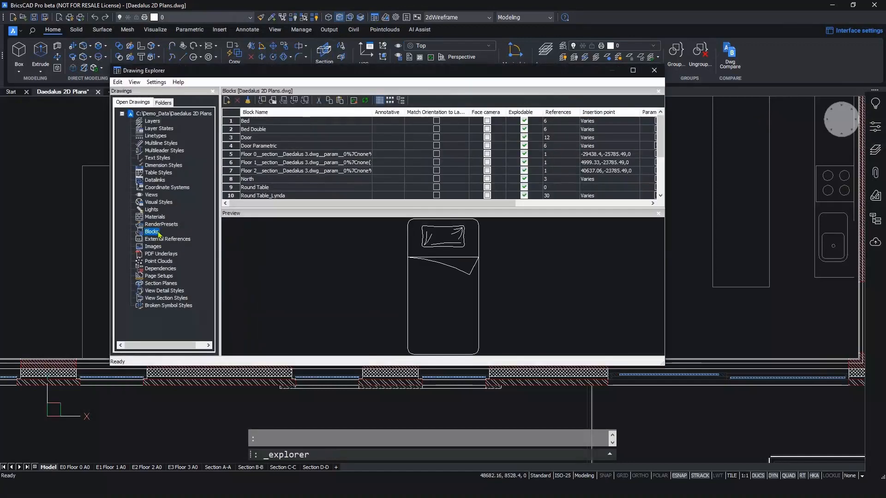
- List the drawing's block definitions in Drawing Explorer before moving to the 3D model
{"action": "left_click", "coordinate": [254, 187]}
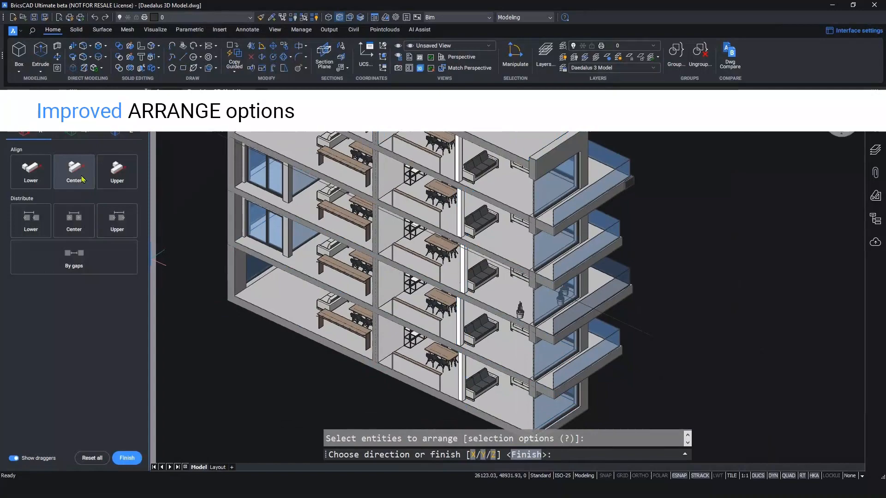
- Distribute the three potted plants by gaps along X with gap 200 mm and first position 49000 mm
{"action": "left_click", "coordinate": [74, 172]}
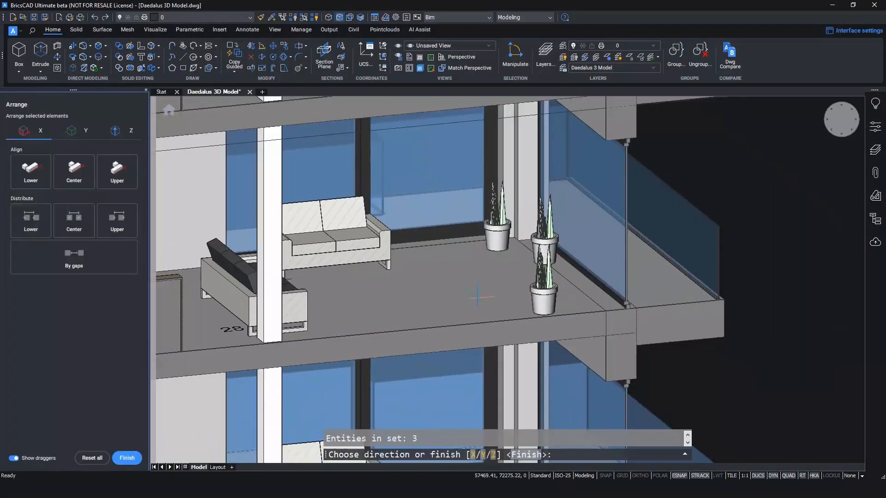
{"action": "left_click", "coordinate": [74, 171]}
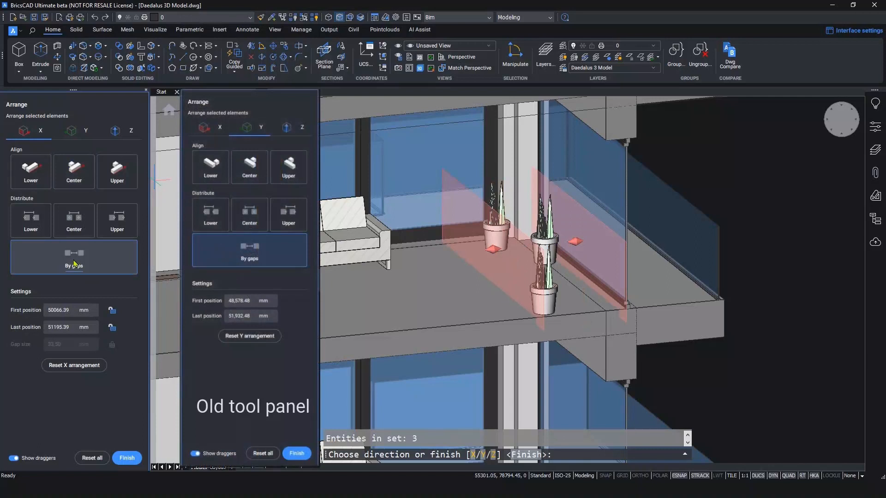
{"action": "left_click", "coordinate": [73, 257]}
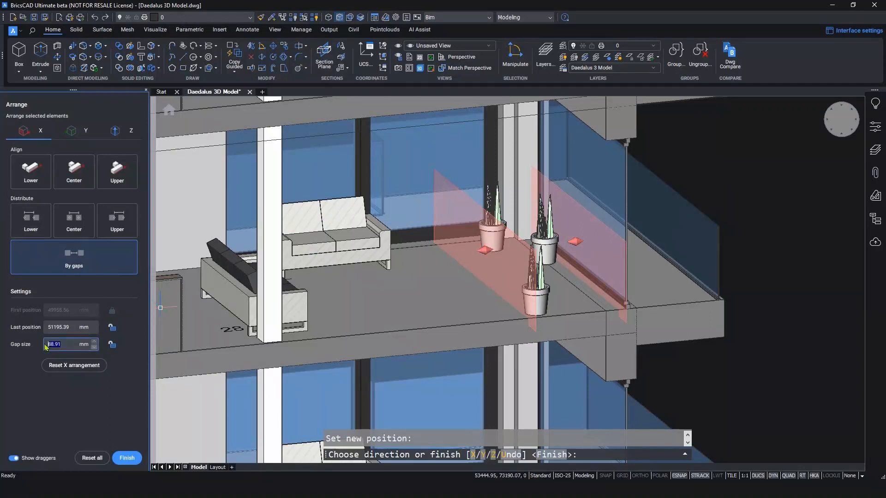
{"action": "type", "text": "200.00"}
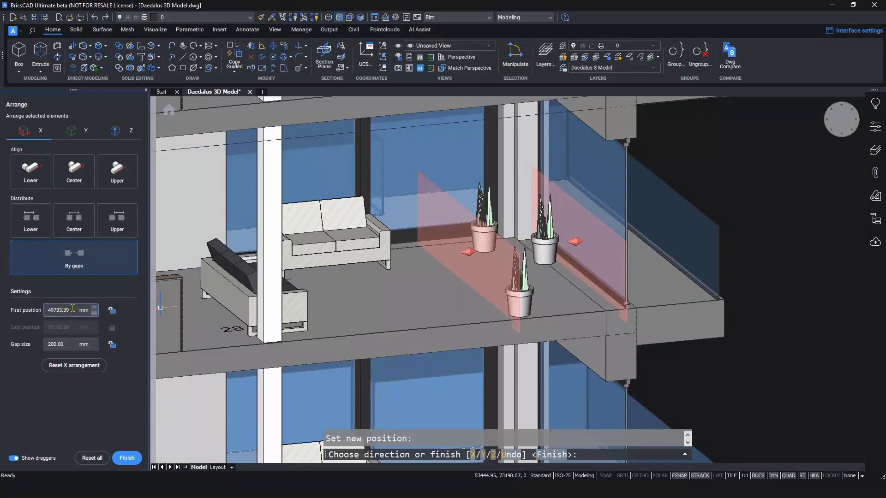
{"action": "type", "text": "49000.00"}
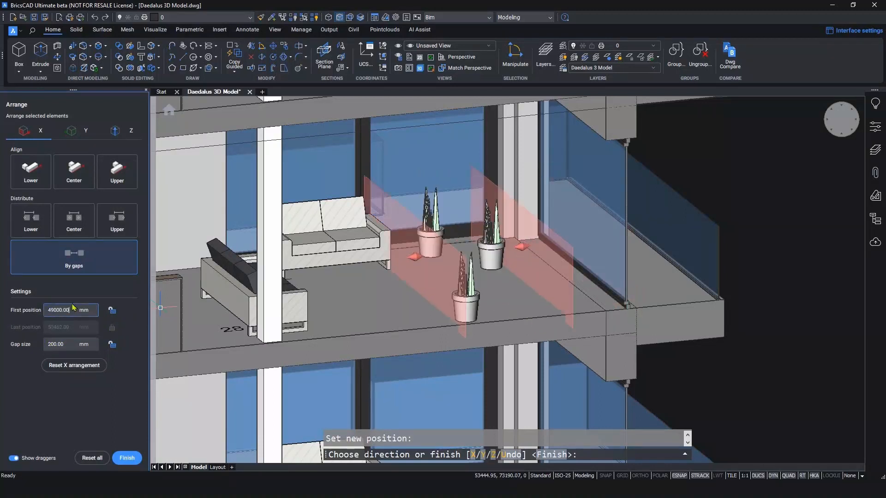